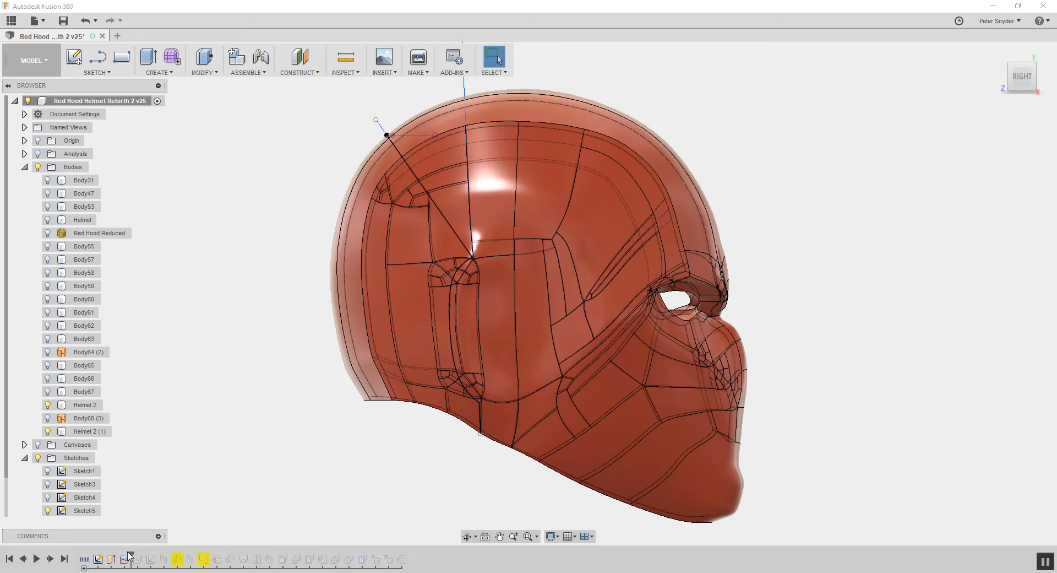
# Move the timeline marker back so Body68 and the second Helmet 2 disappear from the browser
pyautogui.click(88, 559)
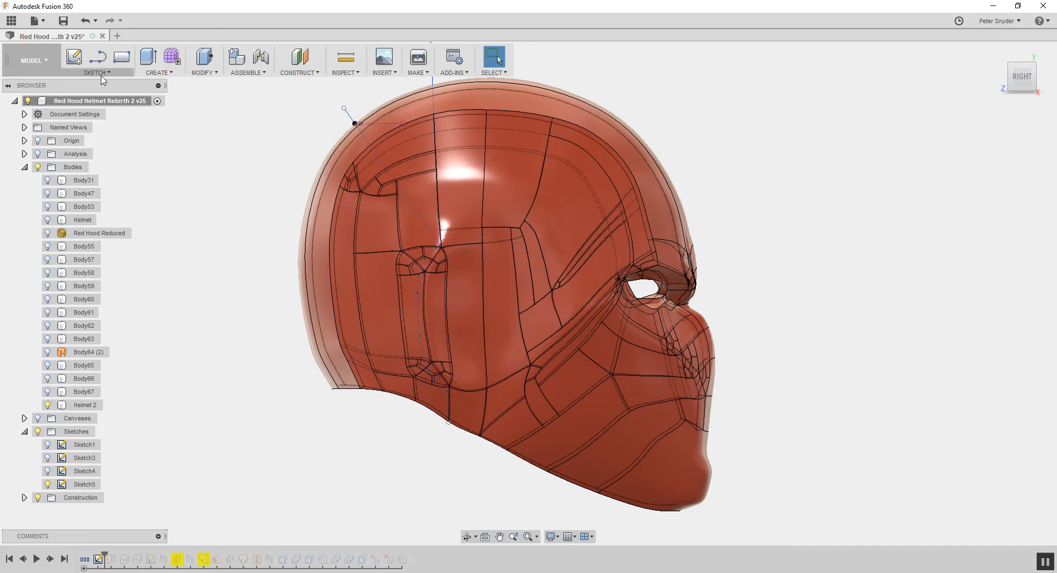
# Create a new sketch on the helmet's side origin plane
pyautogui.click(95, 61)
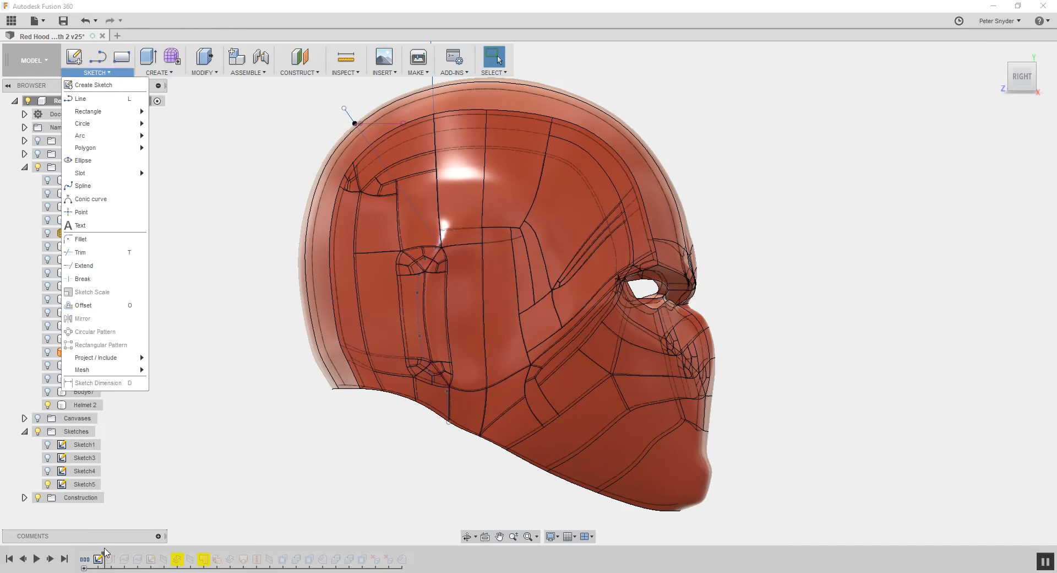
pyautogui.click(93, 85)
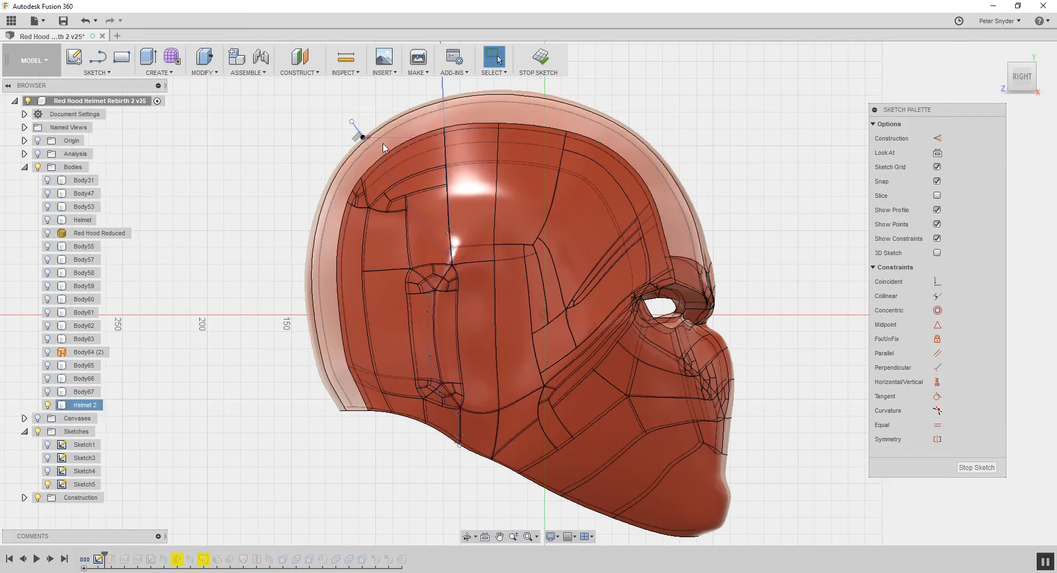
pyautogui.click(95, 72)
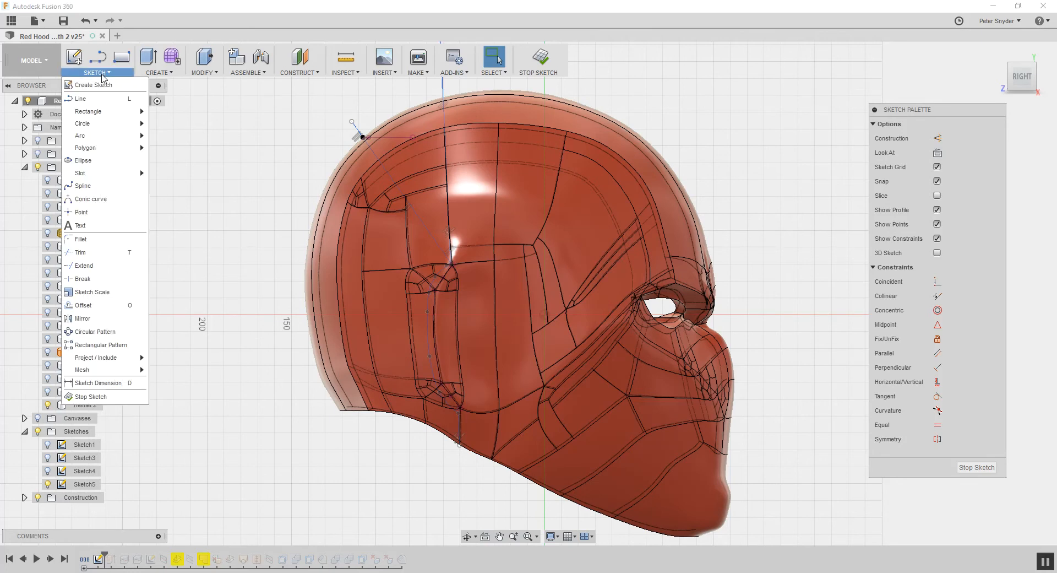
pyautogui.moveTo(98, 358)
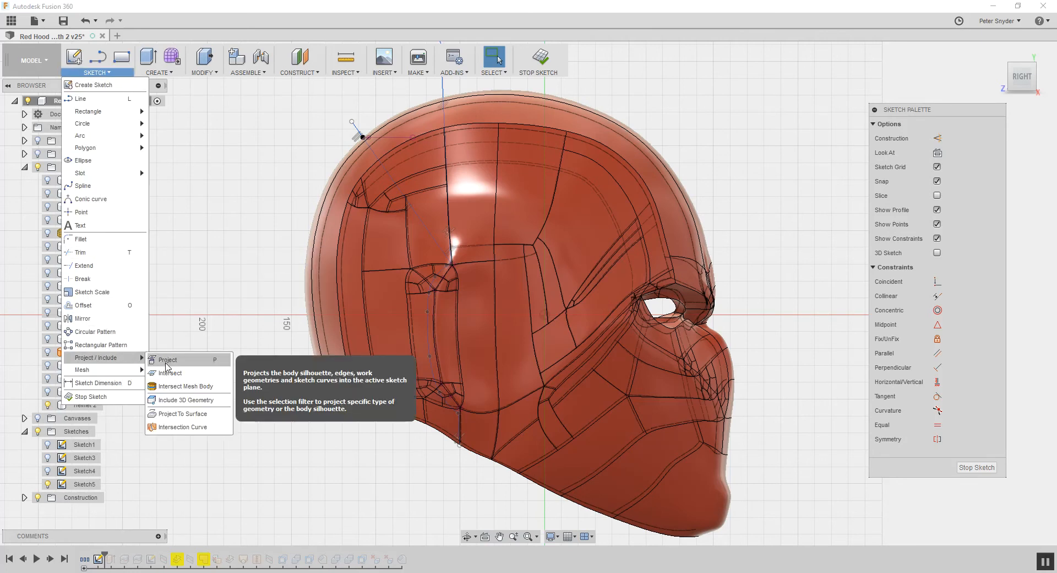
# Project the ear-recess edges of Helmet 2 into the sketch as curves
pyautogui.click(166, 359)
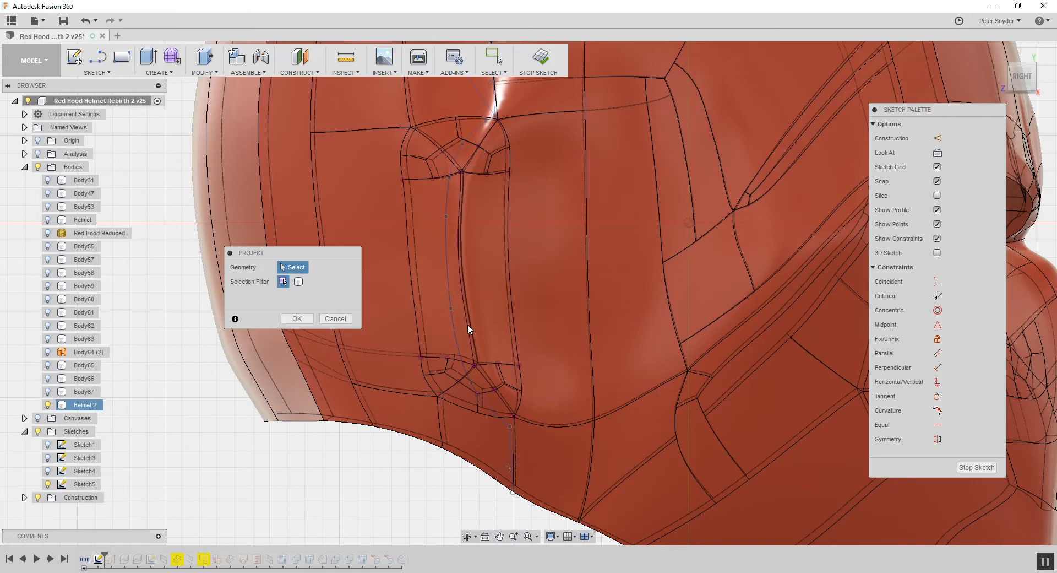
pyautogui.click(492, 384)
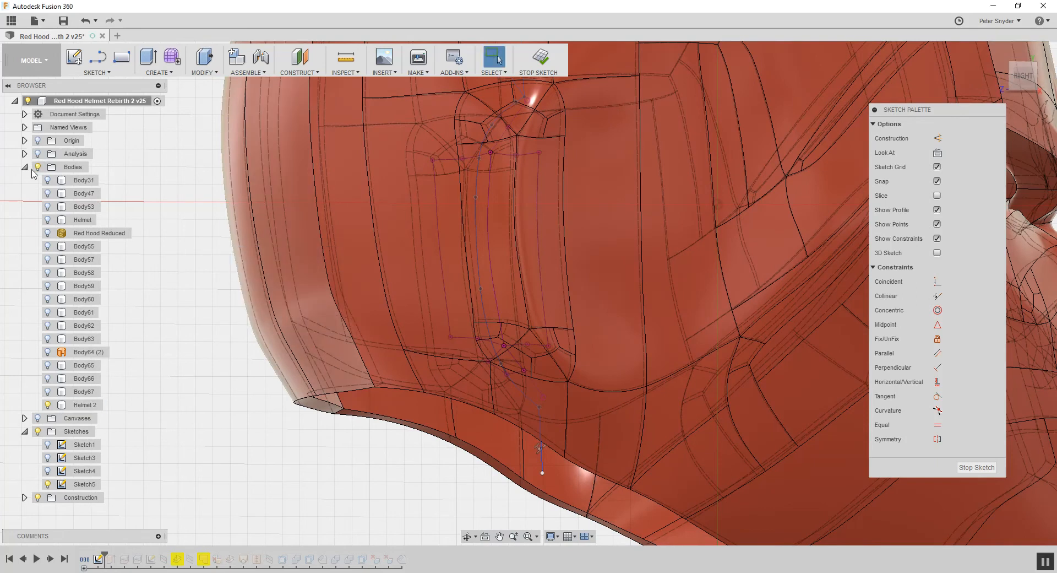
# Hide all bodies so only the projected ear outline and cut line show
pyautogui.click(73, 167)
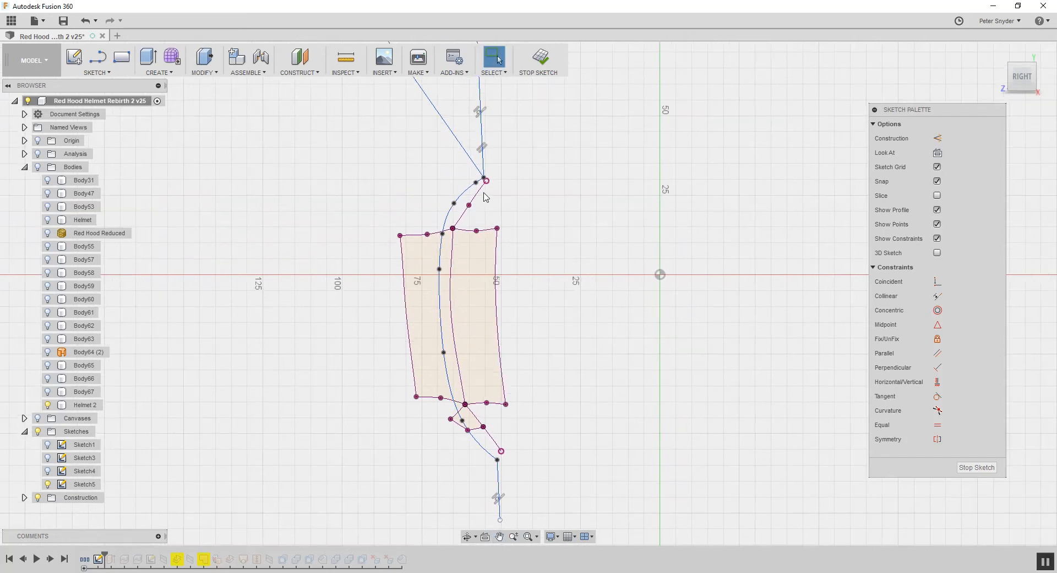
pyautogui.moveTo(248, 281)
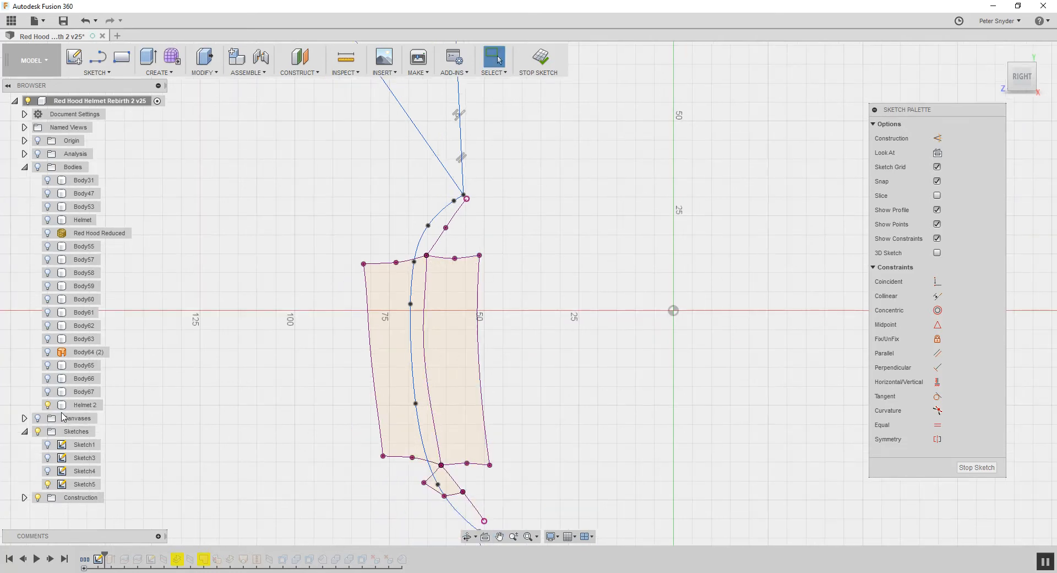
pyautogui.click(85, 404)
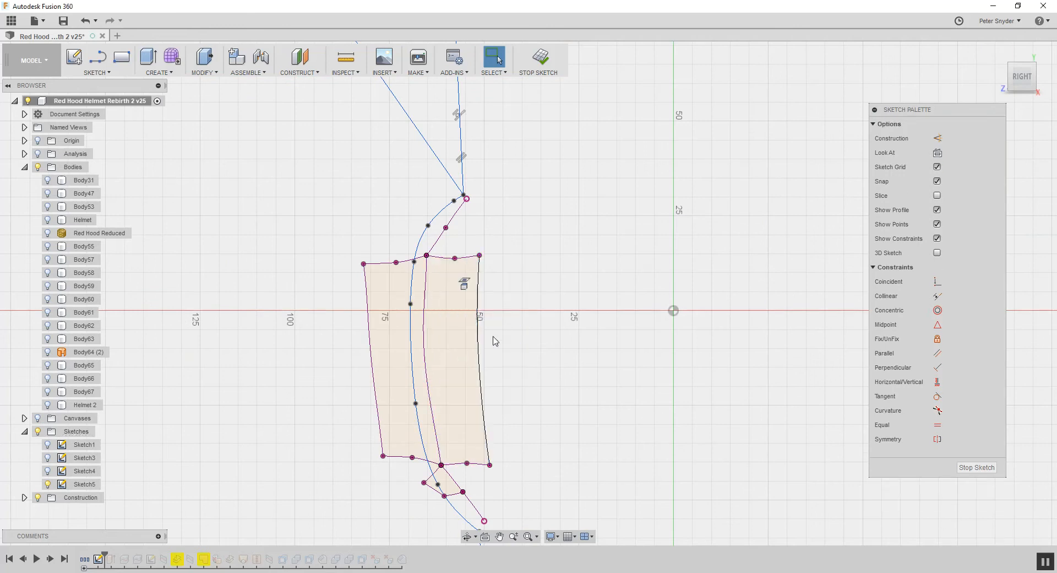
# Break the link of the short top edge of the projected ear profile
pyautogui.rightClick(477, 255)
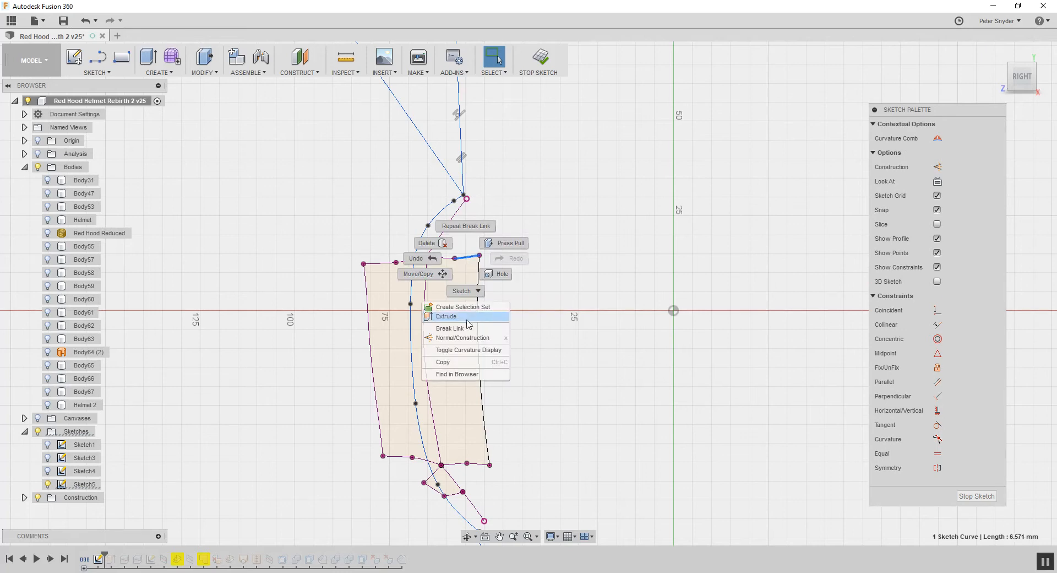
pyautogui.click(451, 317)
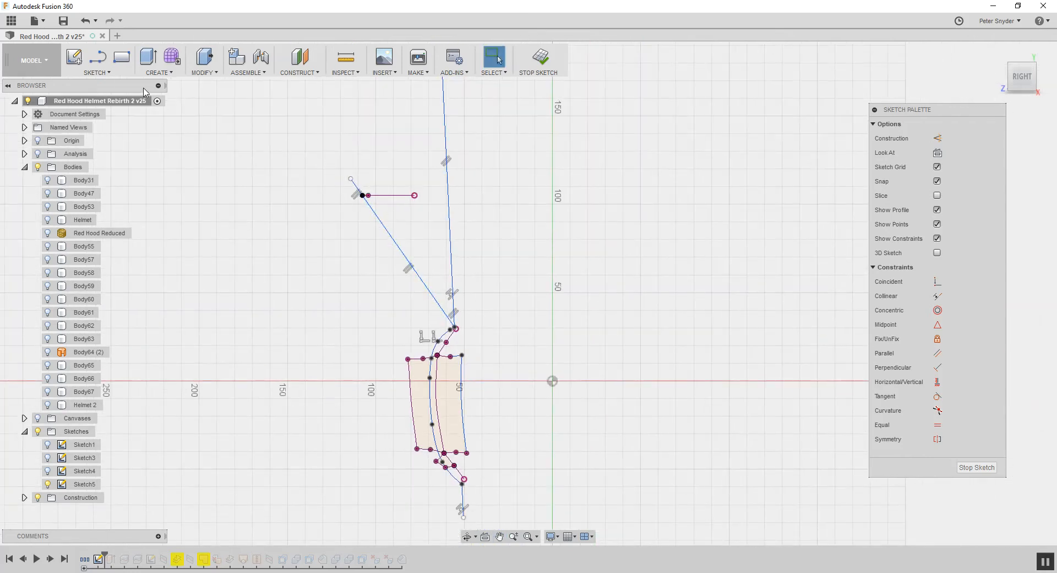
pyautogui.click(97, 60)
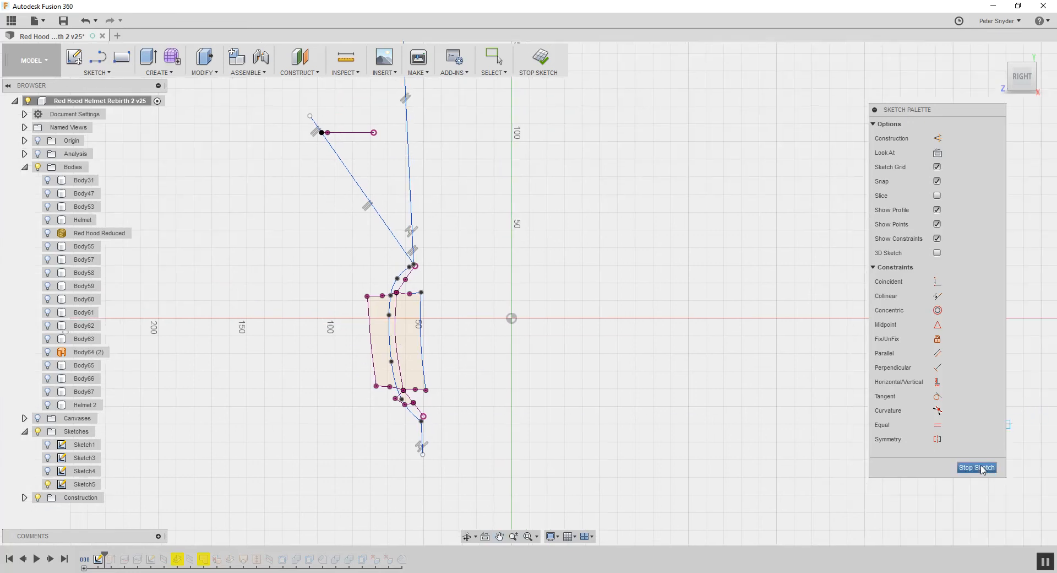
# Stop the sketch and switch from the Model workspace to Patch
pyautogui.click(976, 467)
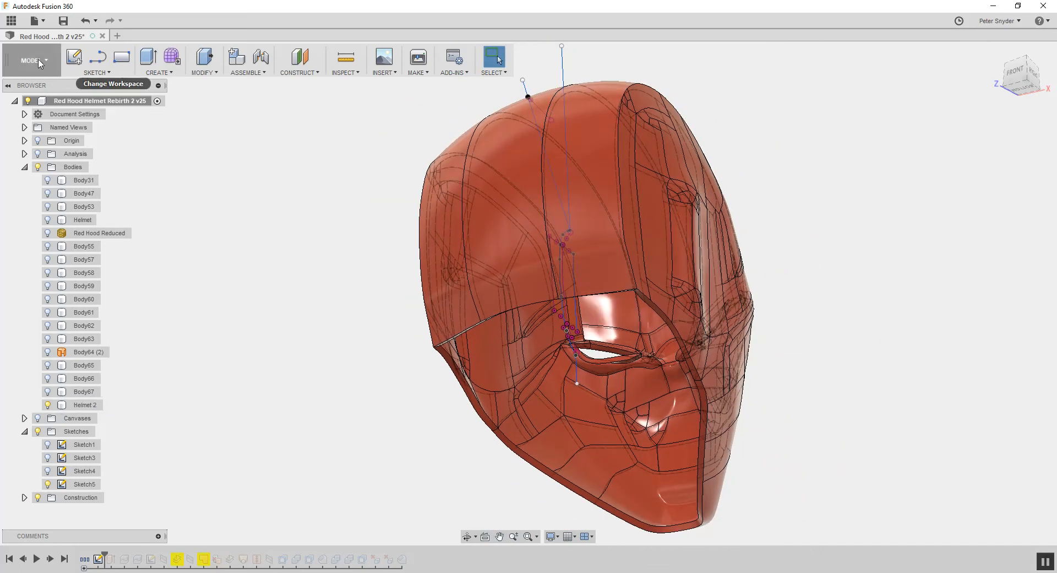
pyautogui.click(30, 60)
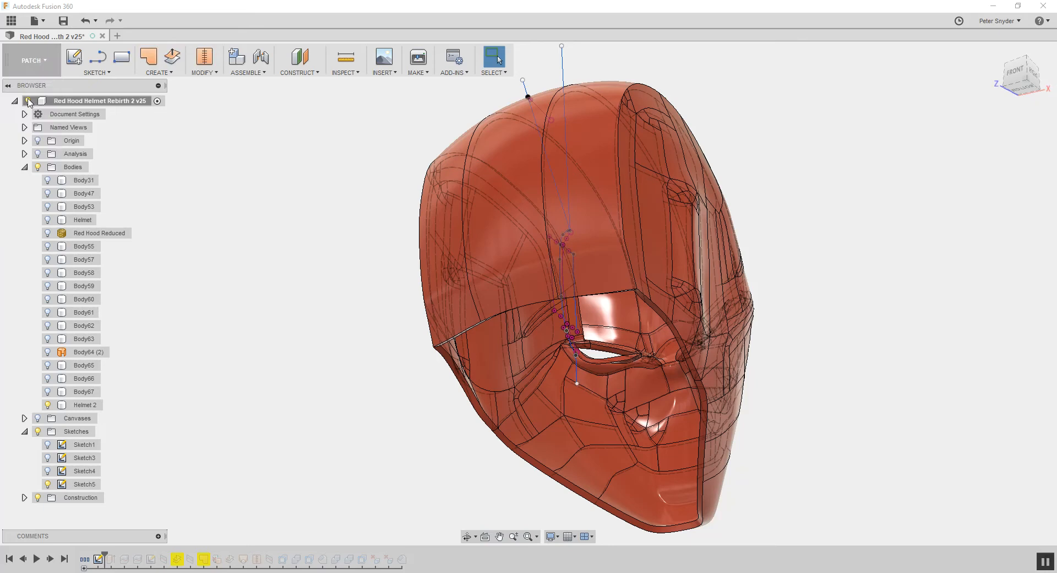
pyautogui.click(159, 60)
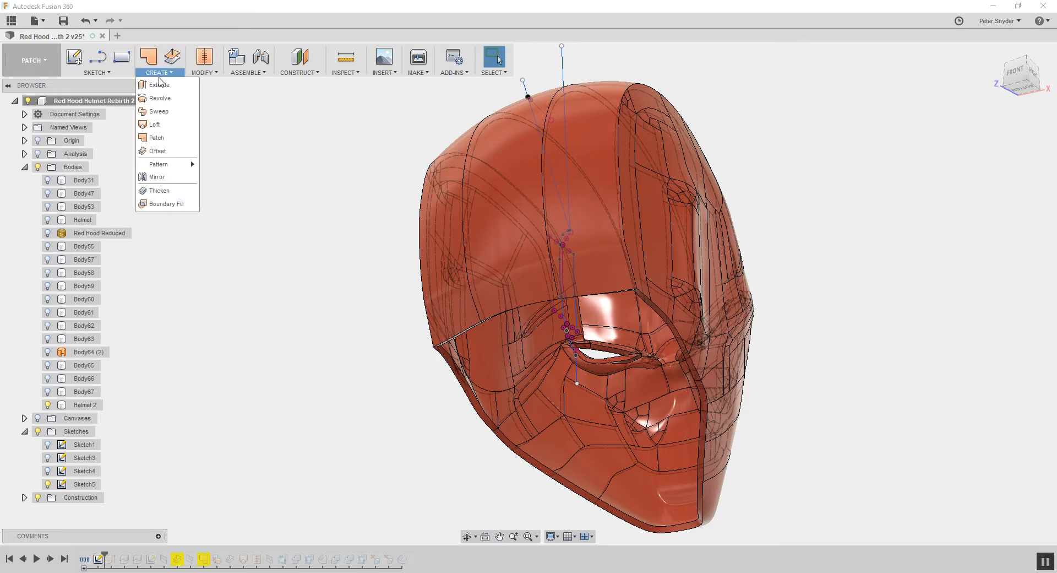
# Extrude the cut line as a symmetric 110 mm surface crossing the helmet
pyautogui.click(158, 85)
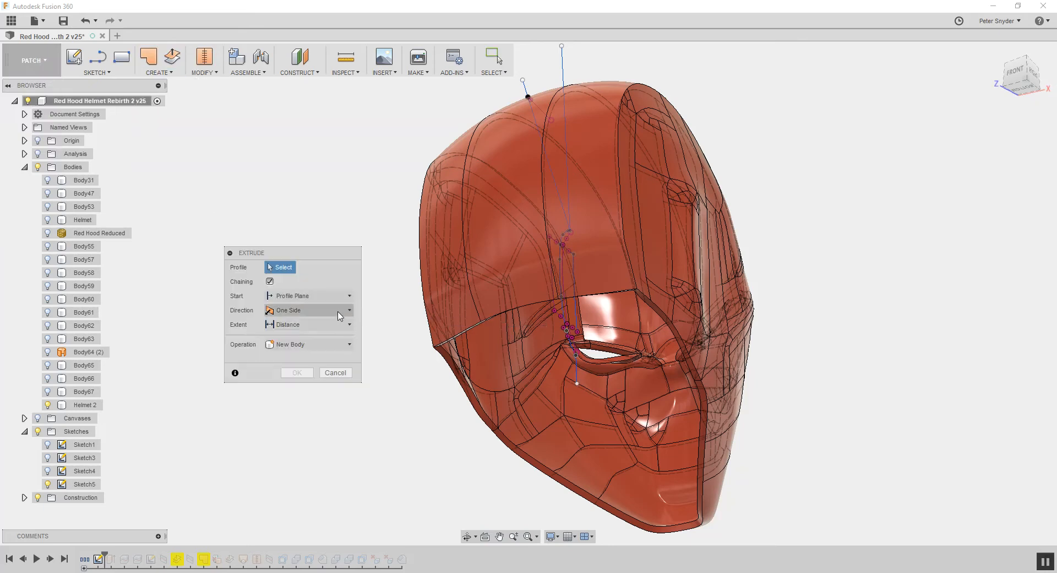
pyautogui.click(307, 309)
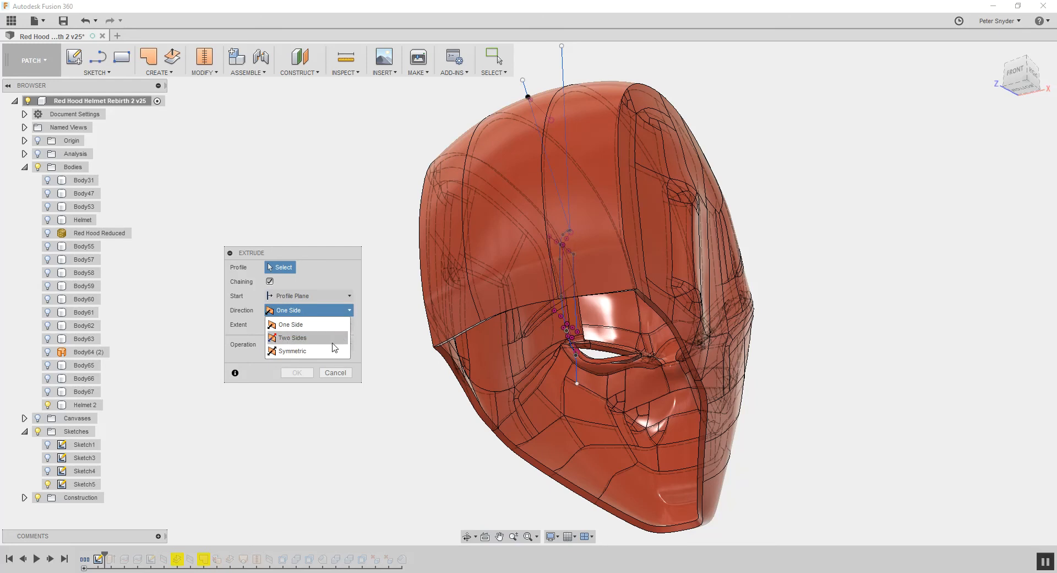
pyautogui.click(293, 350)
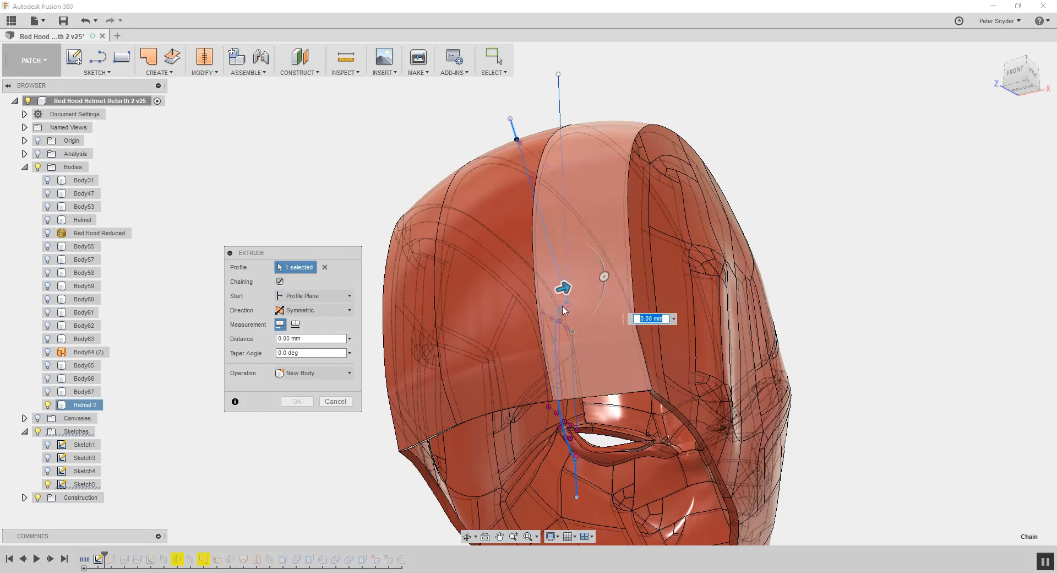
pyautogui.moveTo(562, 288); pyautogui.dragTo(604, 288)
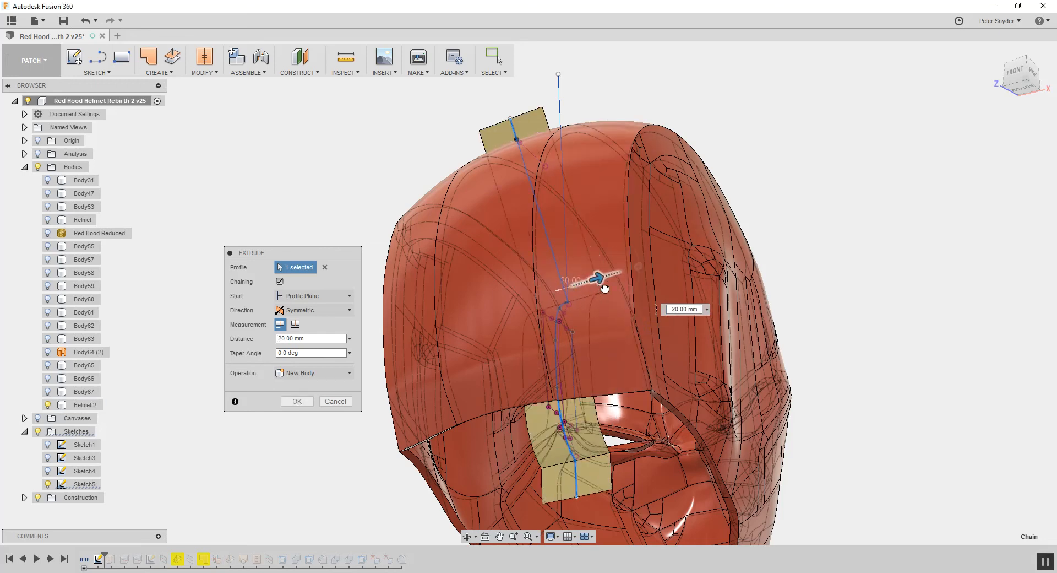
pyautogui.moveTo(600, 276); pyautogui.dragTo(756, 229)
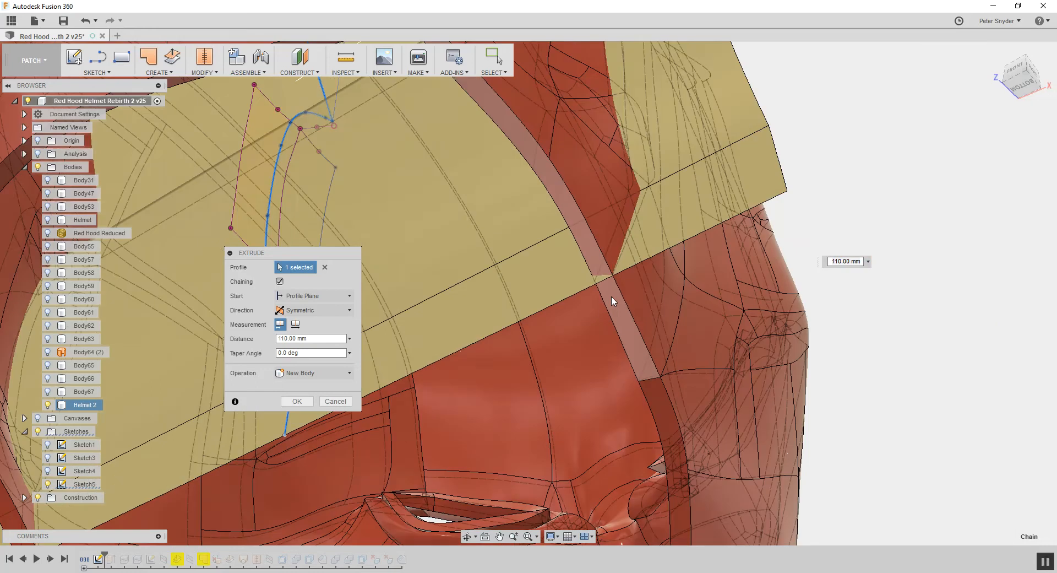
pyautogui.click(296, 401)
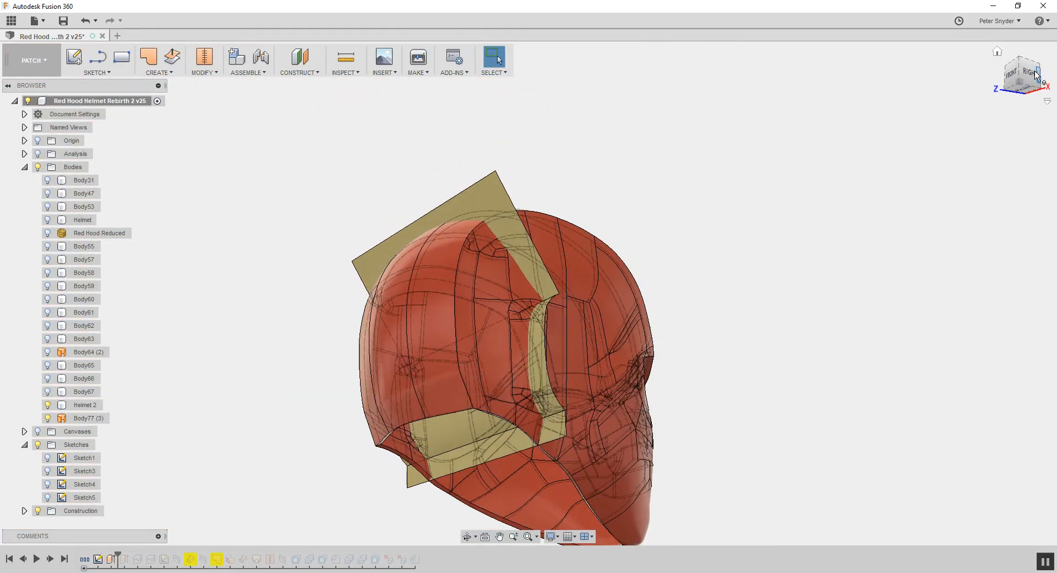
# View the helmet from the RIGHT face of the ViewCube
pyautogui.click(1022, 77)
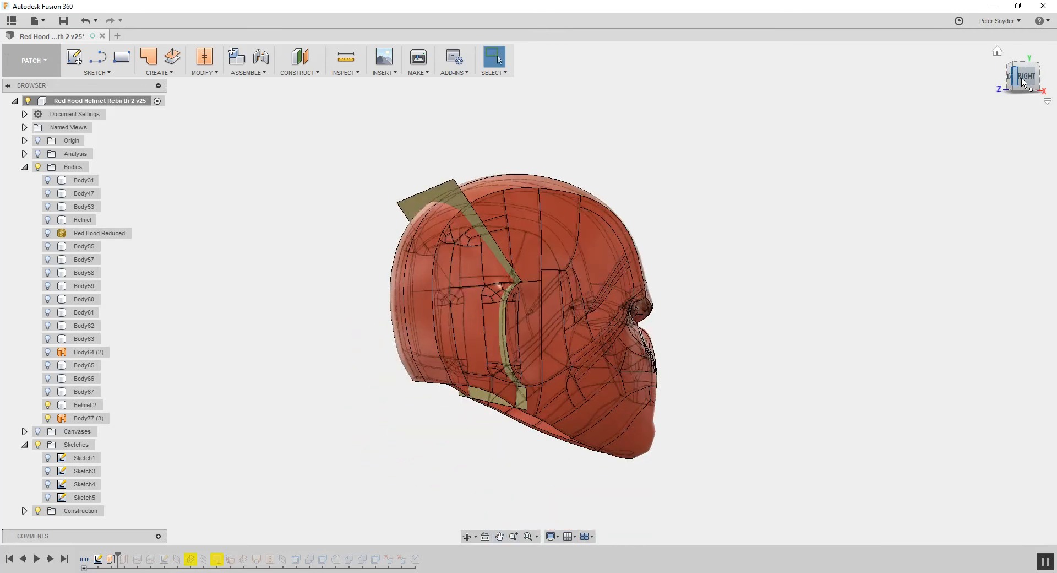
pyautogui.click(31, 61)
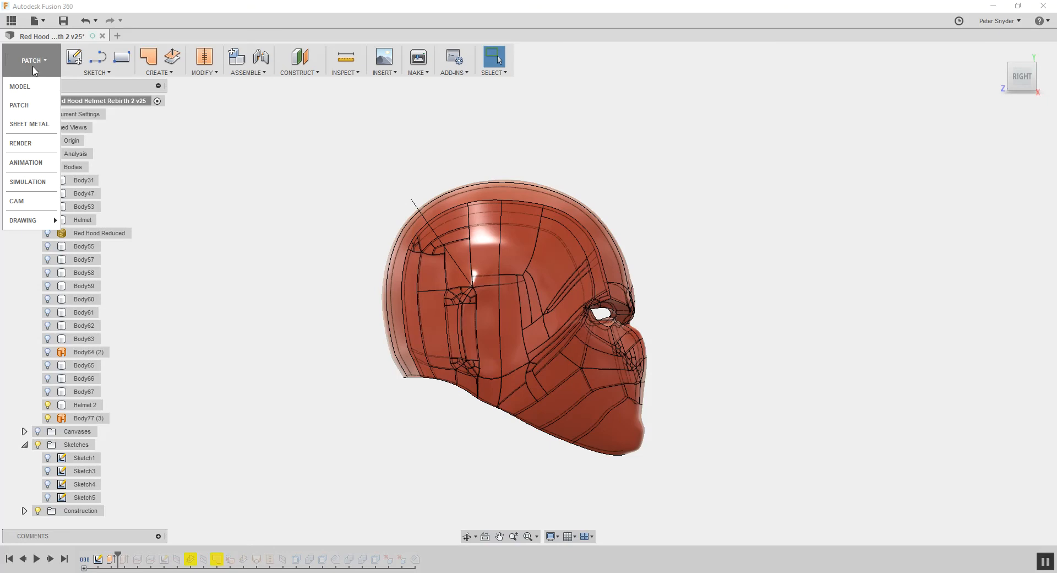
# Switch to the MODEL workspace and start Modify > Split Body
pyautogui.click(20, 86)
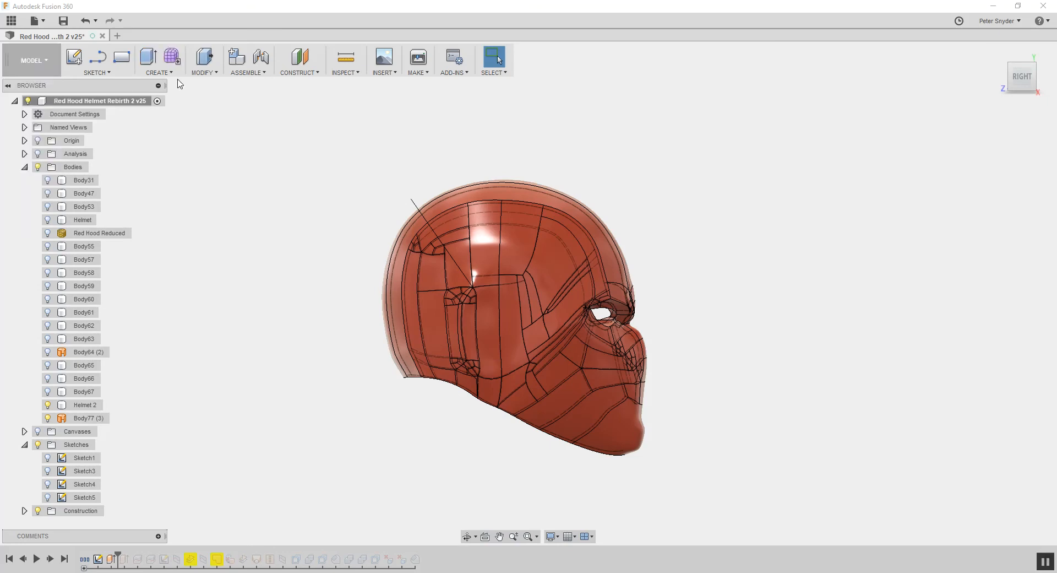
pyautogui.click(202, 60)
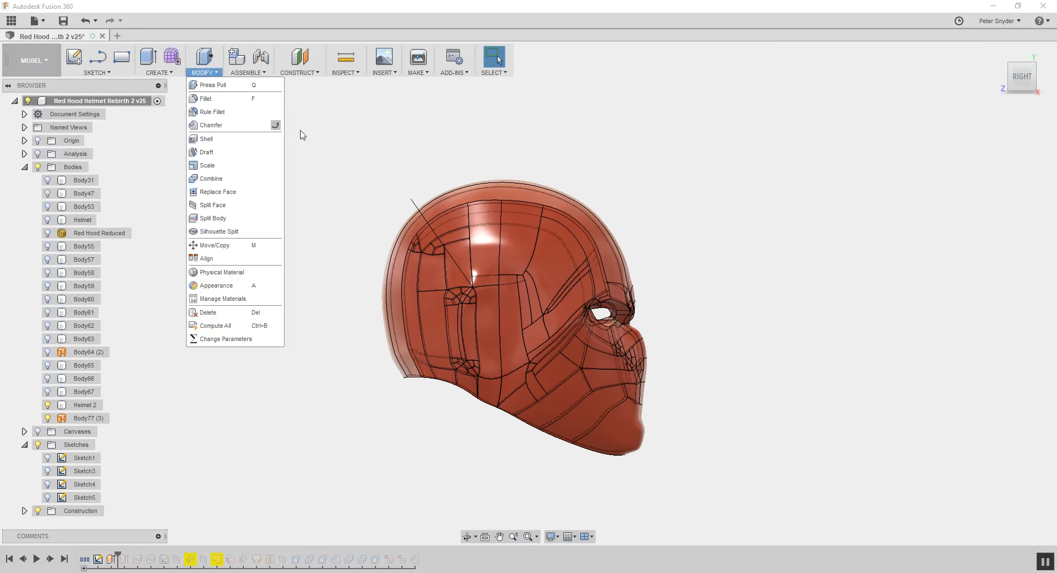
pyautogui.click(213, 218)
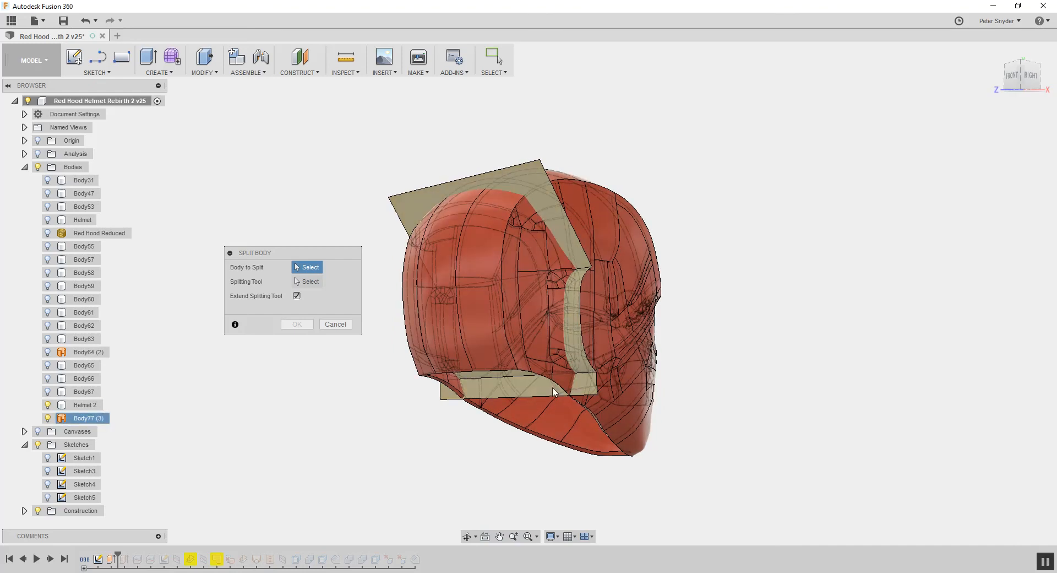
# Select bodies to split, then narrow the selection to Helmet 2 only
pyautogui.click(85, 404)
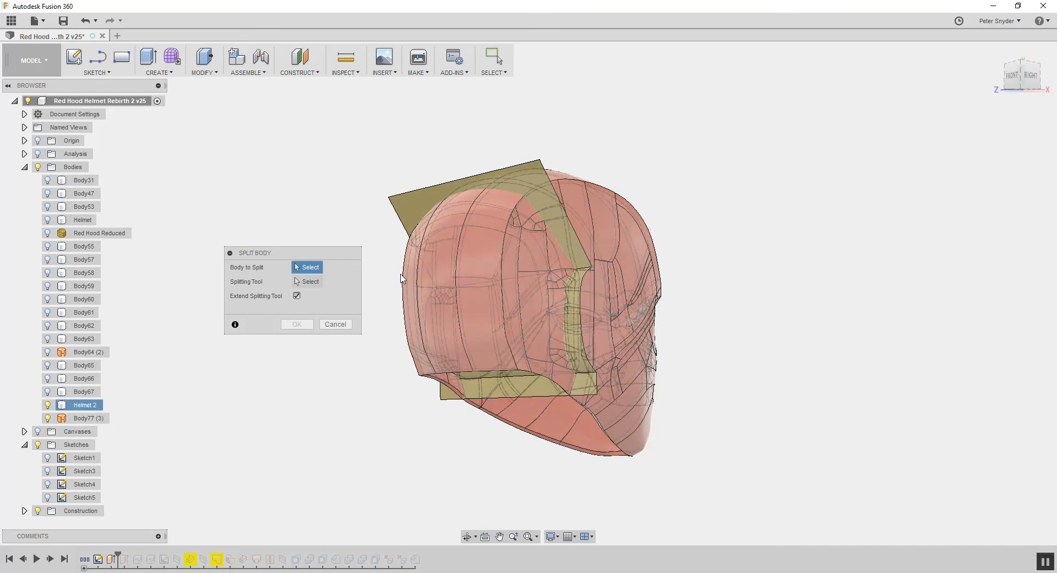
pyautogui.moveTo(634, 256)
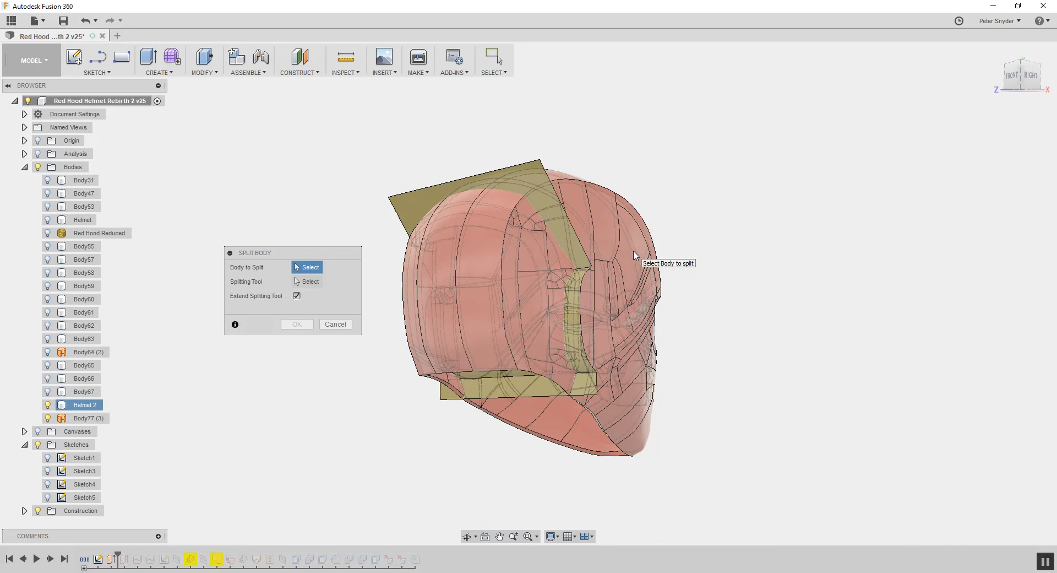
pyautogui.click(526, 304)
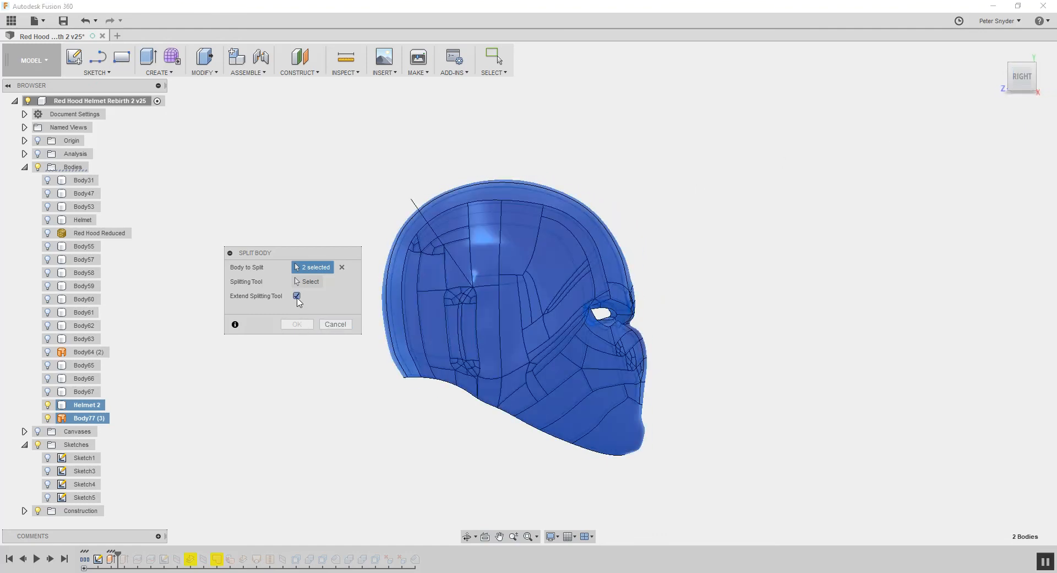
pyautogui.click(296, 295)
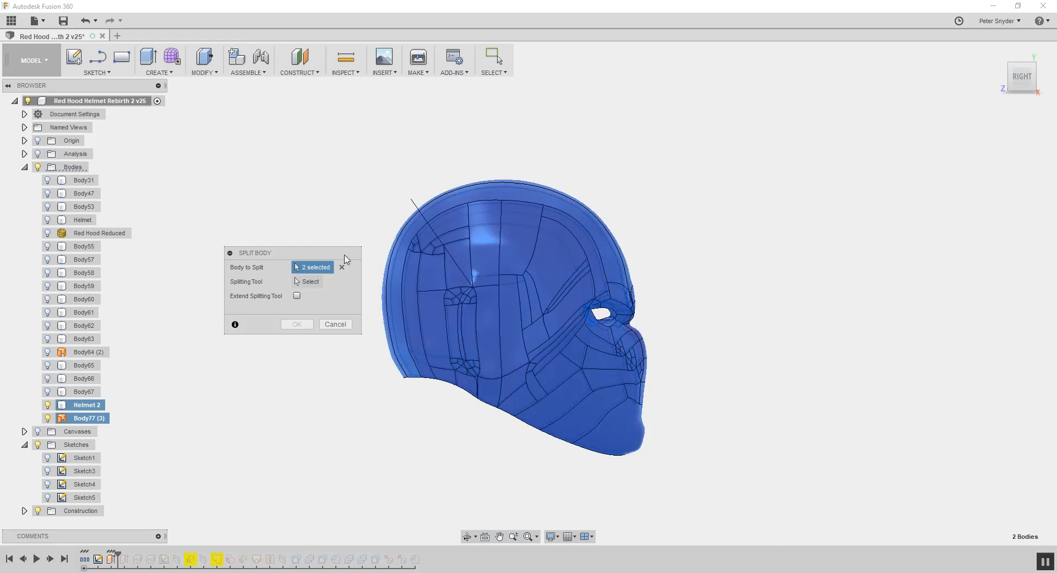
pyautogui.click(343, 267)
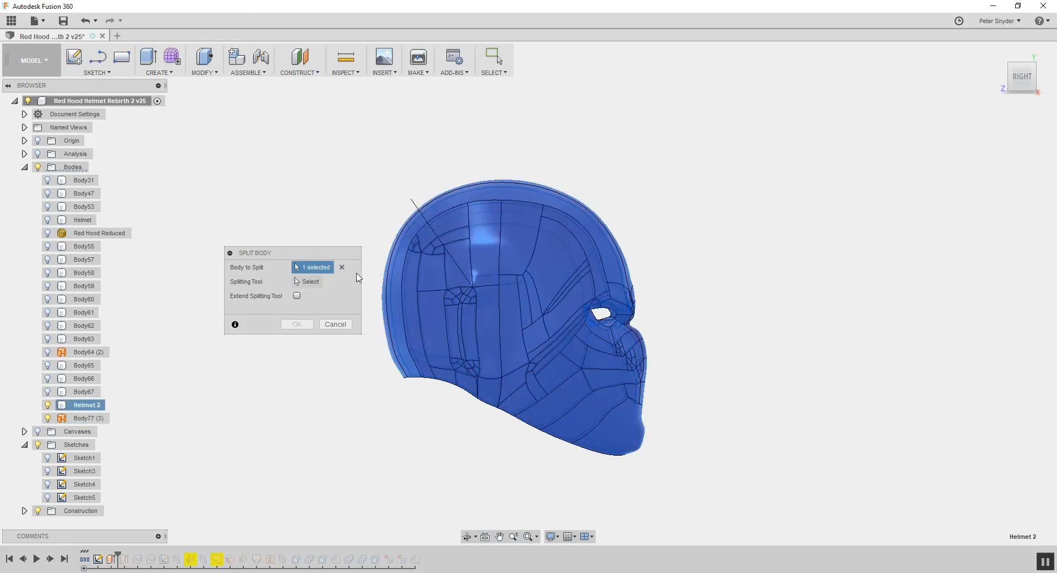
# Split Helmet 2 with the extended extruded surface, producing Helmet 2 (1)
pyautogui.click(83, 417)
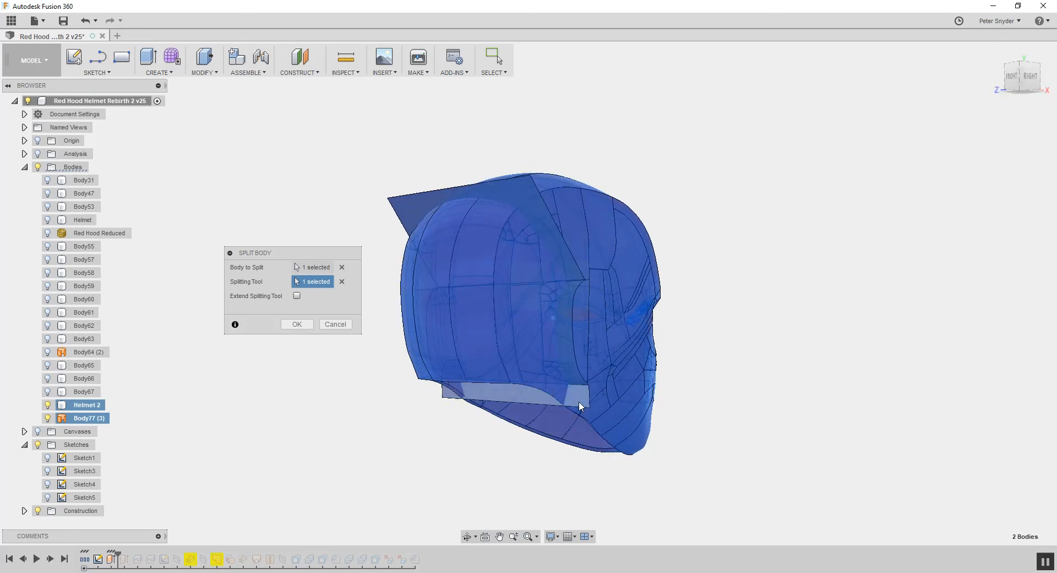
pyautogui.click(296, 295)
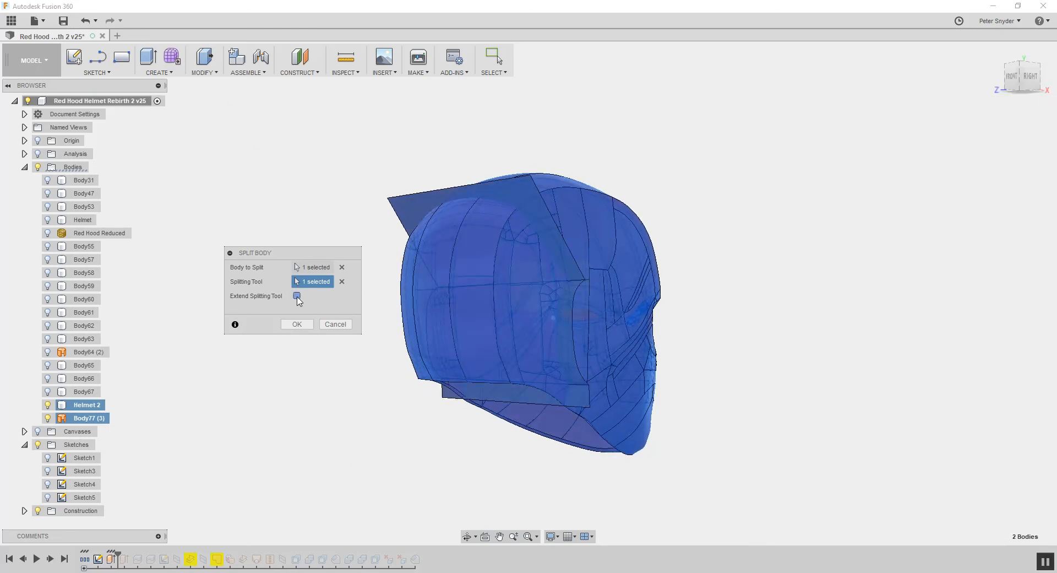
pyautogui.click(296, 295)
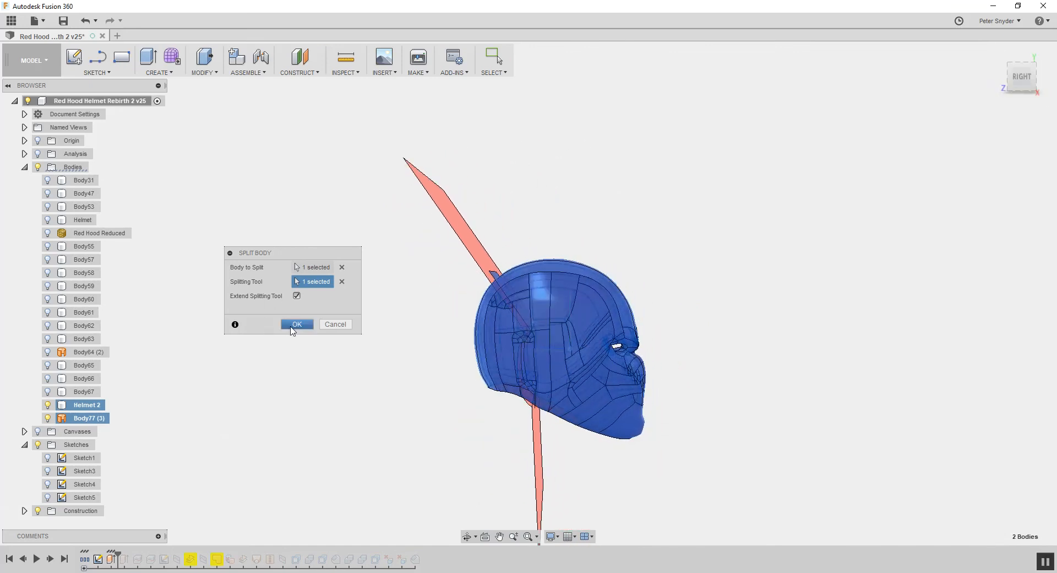
pyautogui.click(296, 324)
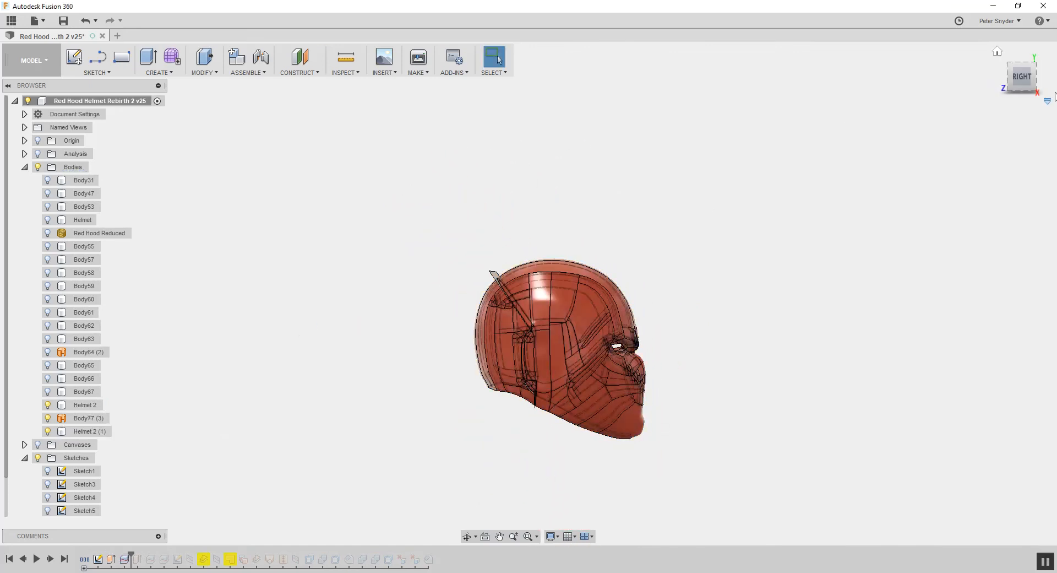
pyautogui.click(88, 431)
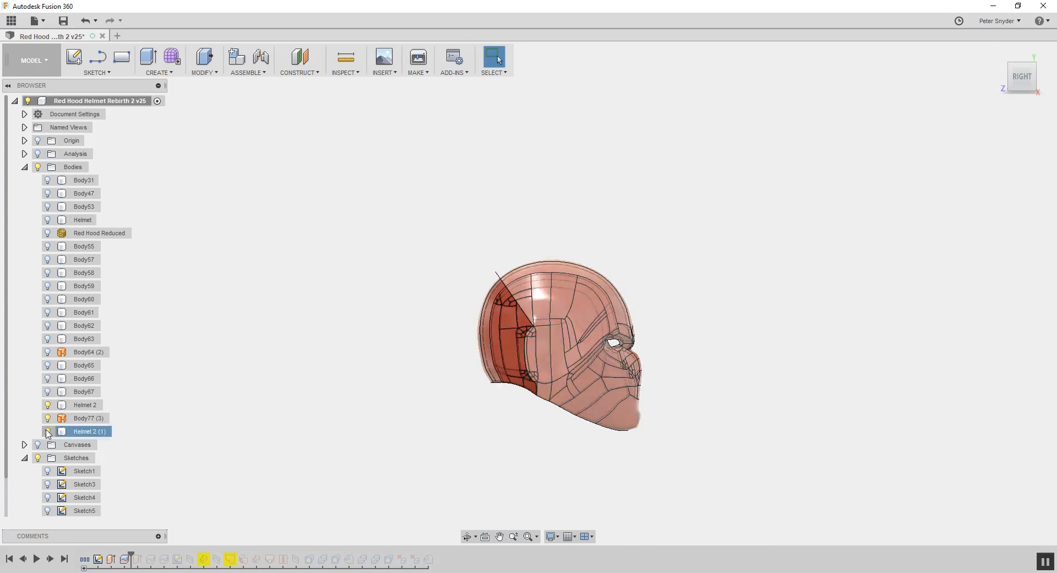